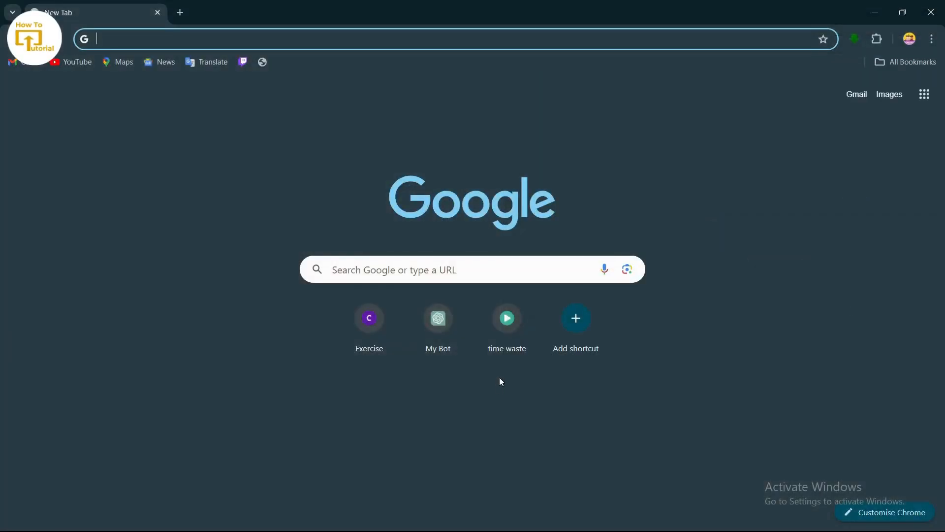
mouse_move(504, 378)
text(c)
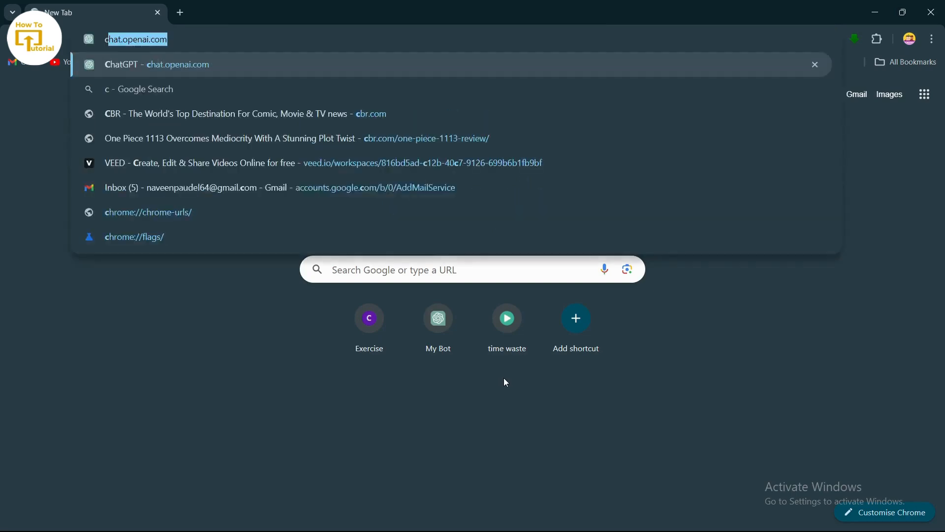
Search Google for "create streamlabs account" from the Chrome address bar
text(reate stream)
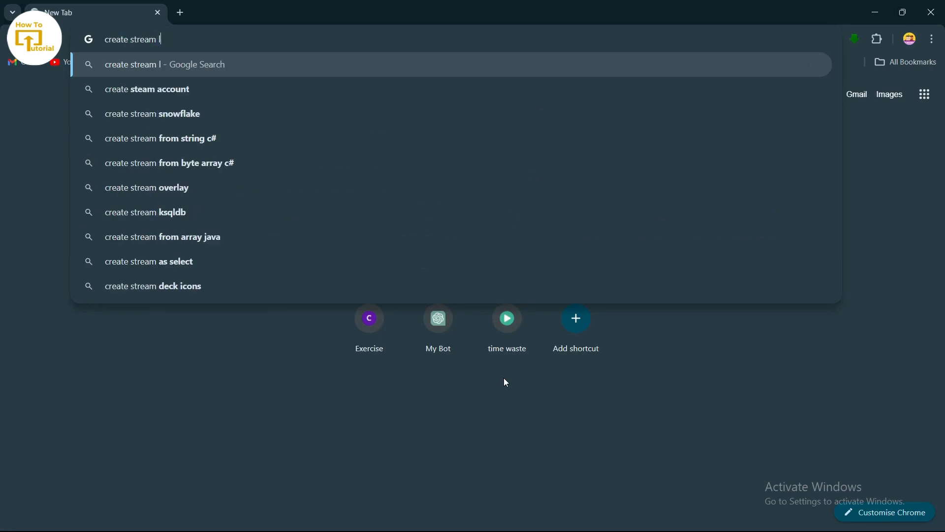
text(labs a)
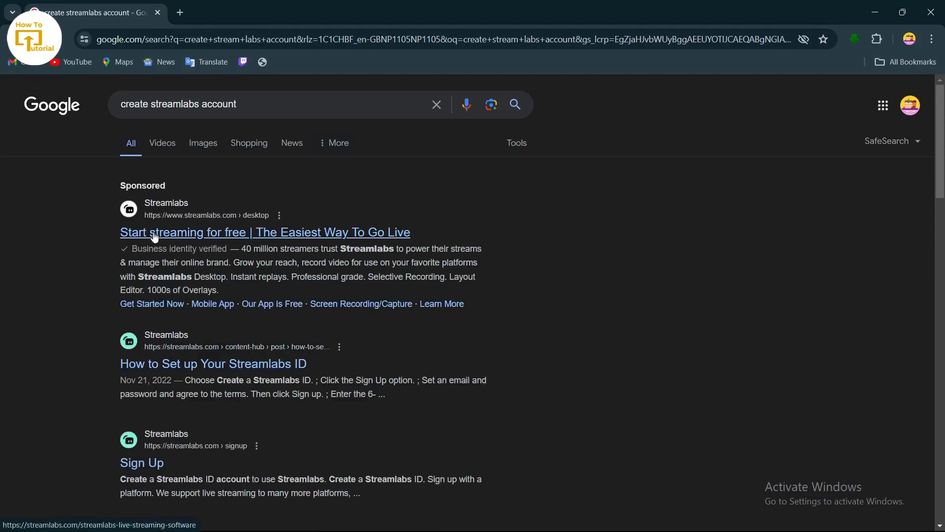
mouse_move(204, 234)
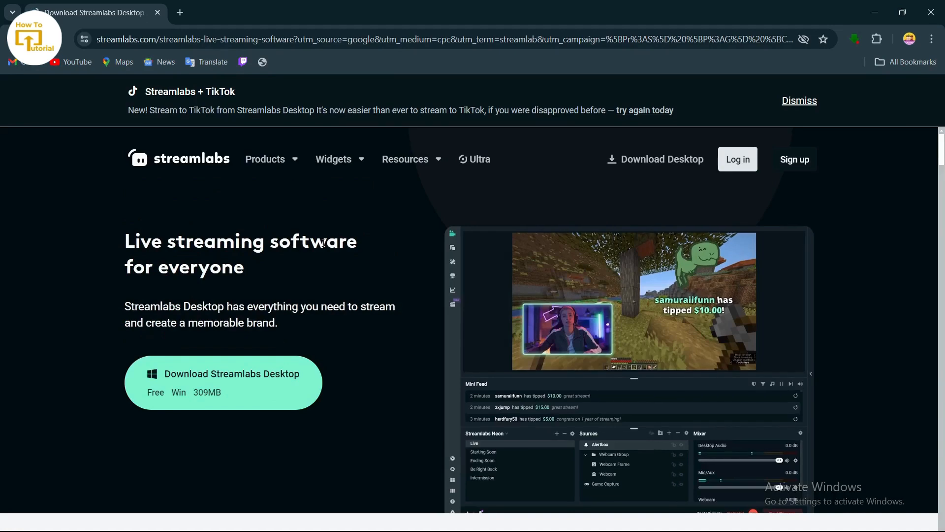
From the Streamlabs site, go to Sign up to reach the Streamlabs ID sign-up page
scroll(down, 3)
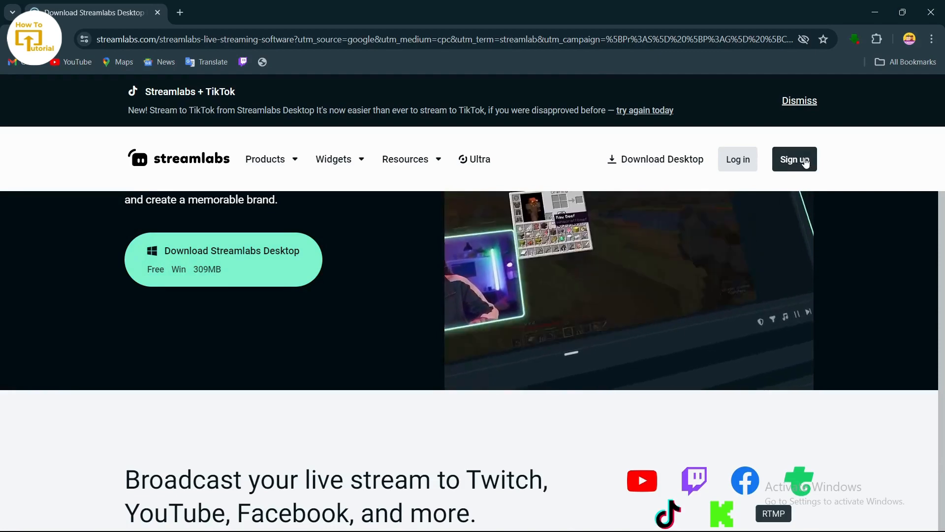
click(795, 160)
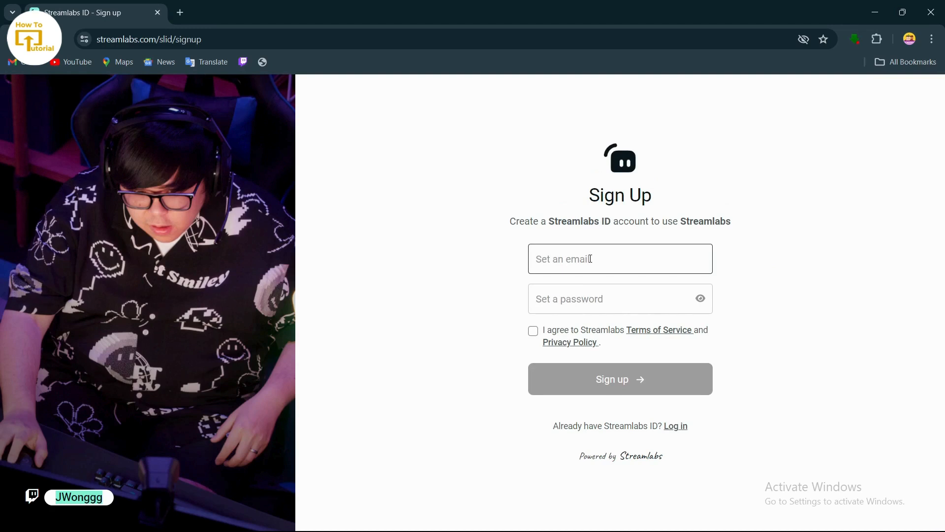
Submit the sign-up form with the autofilled email, a password and accepted Terms of Service
click(620, 258)
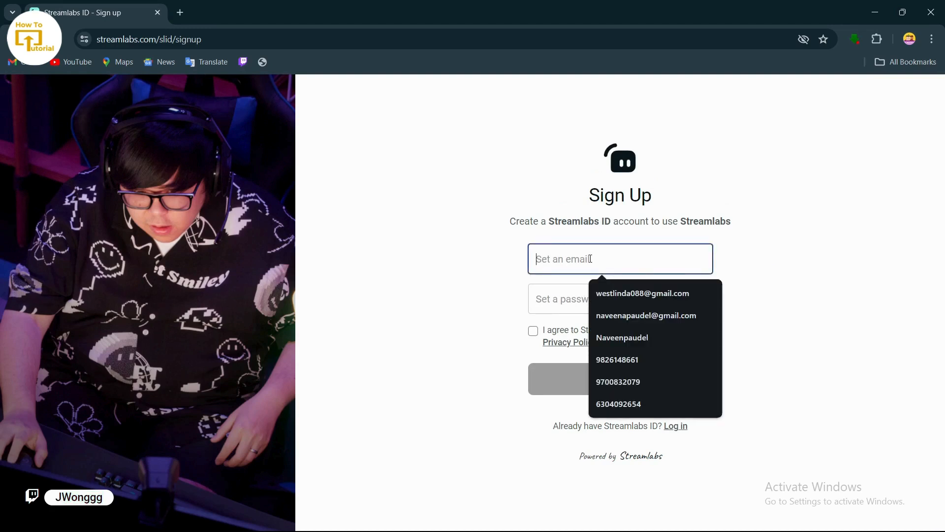
click(646, 315)
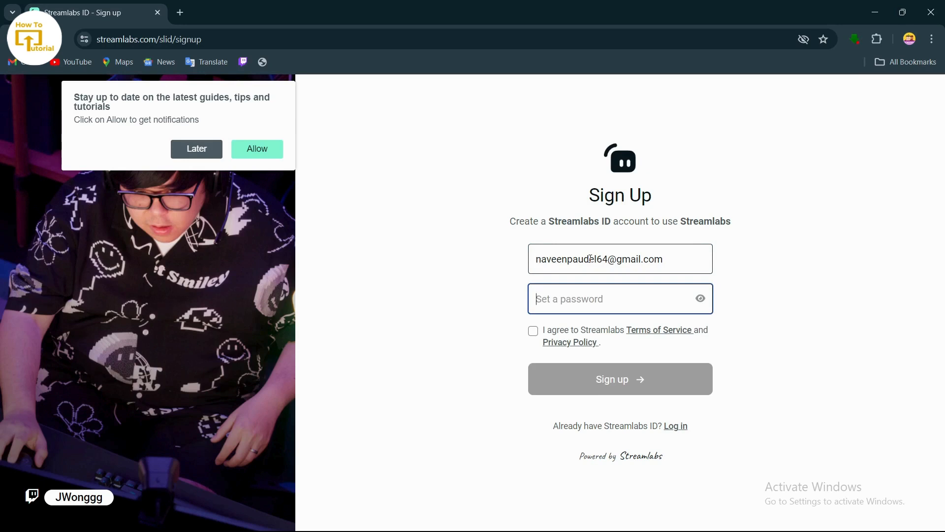
text(••••••)
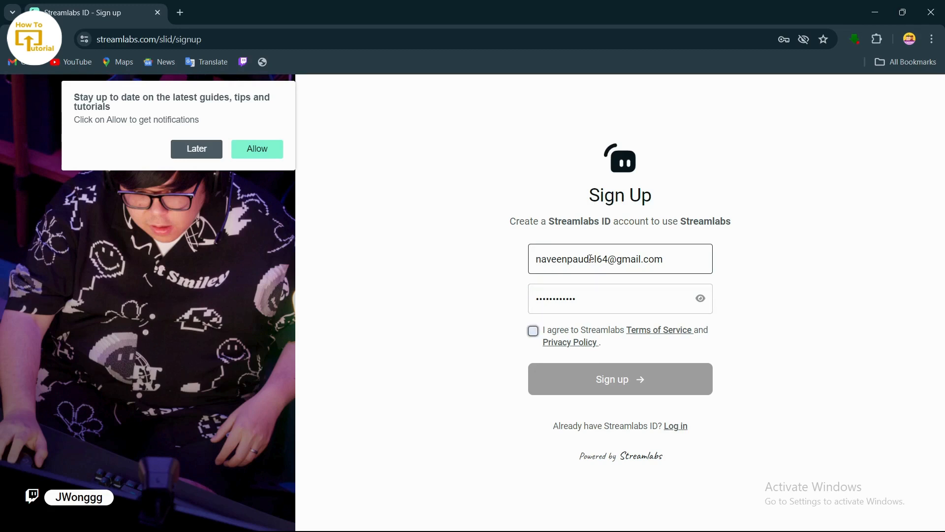
click(533, 331)
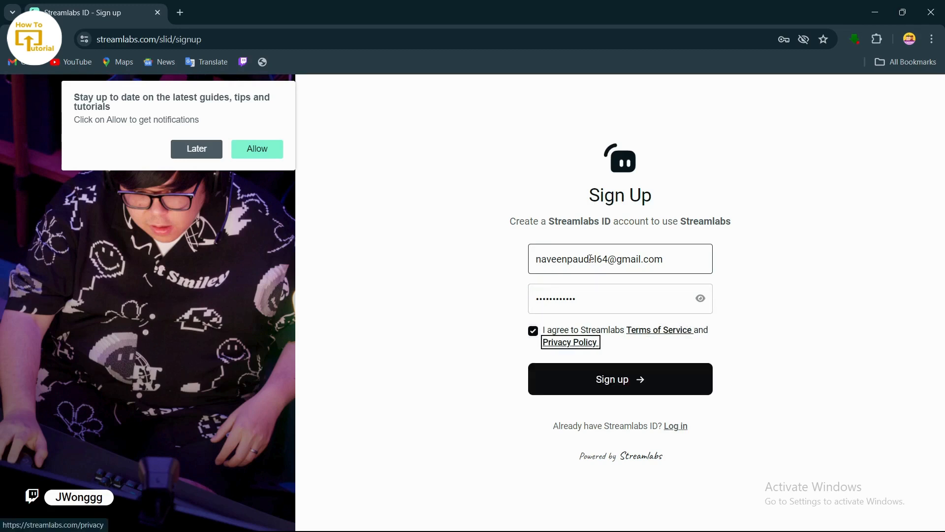
click(620, 378)
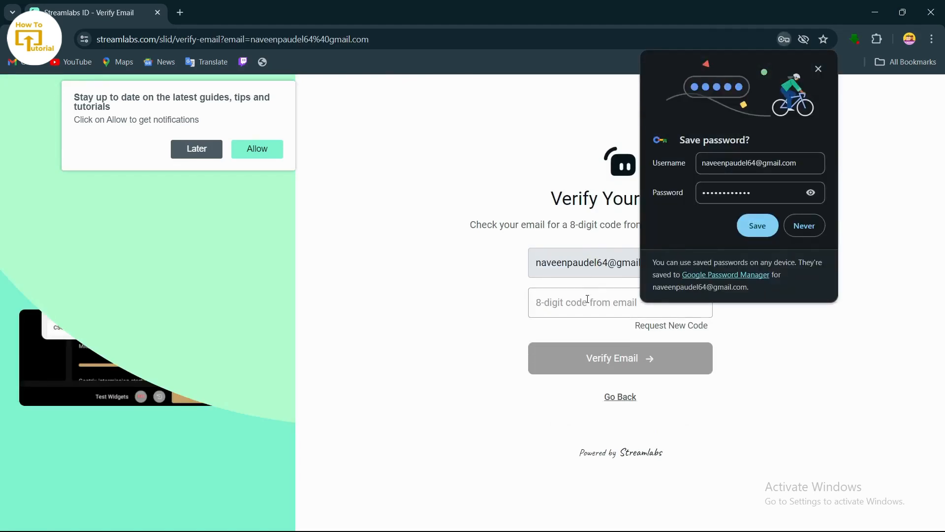
mouse_move(898, 187)
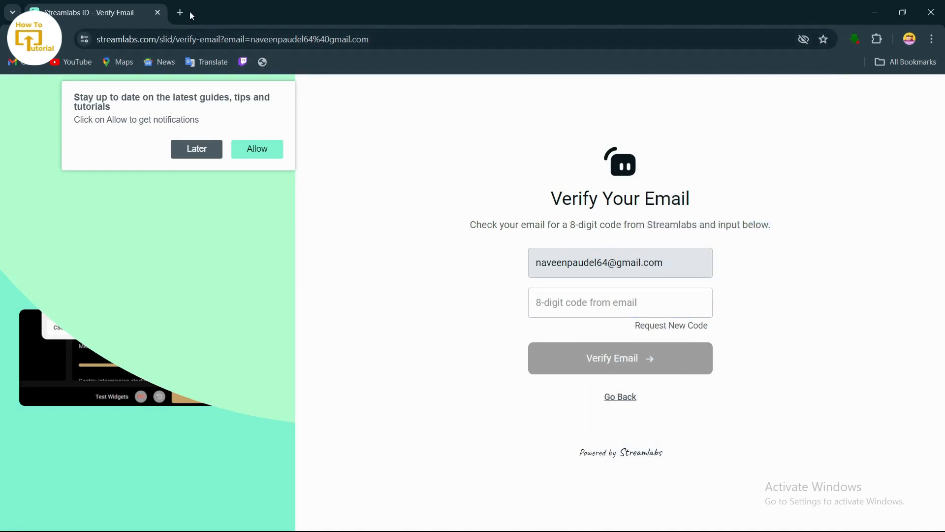
Start a new browser tab to check mail for the verification code
click(179, 13)
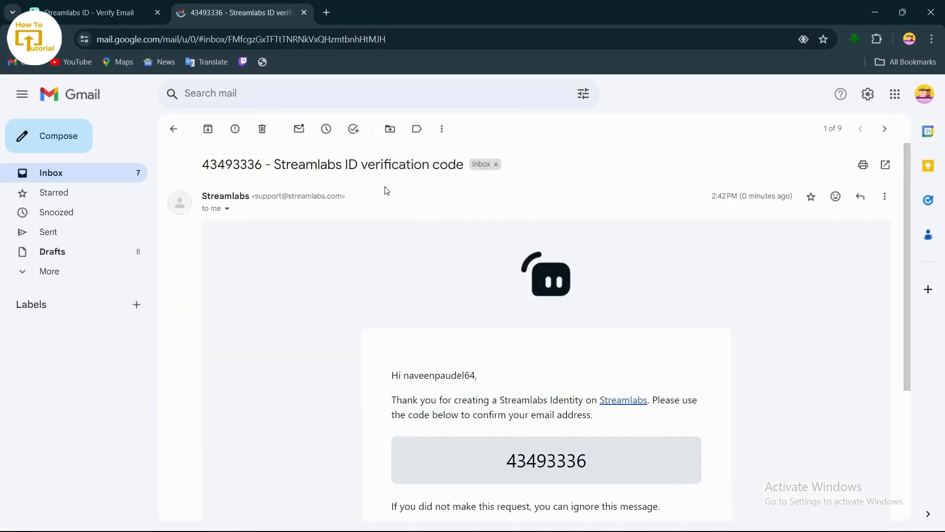
scroll(down, 3)
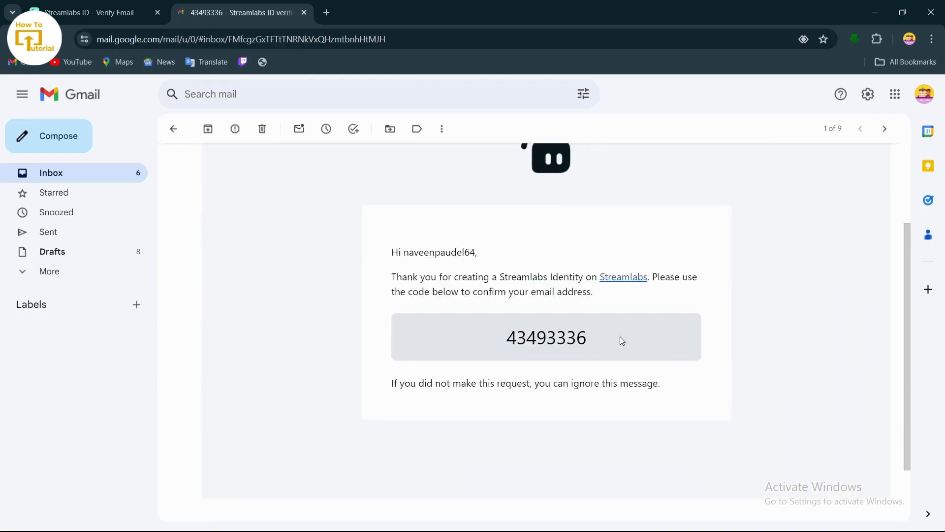
double_click(545, 336)
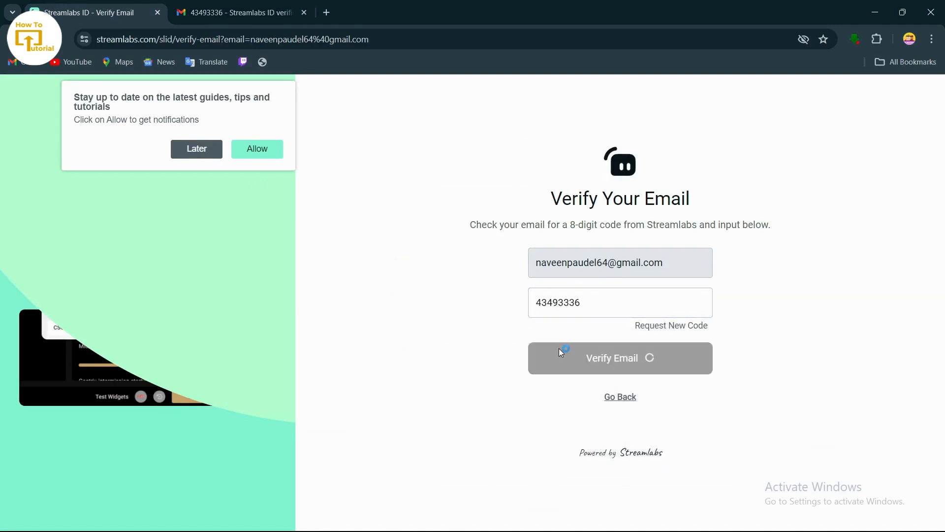
Verify the email with the 8-digit code and go back to load the dashboard
click(620, 358)
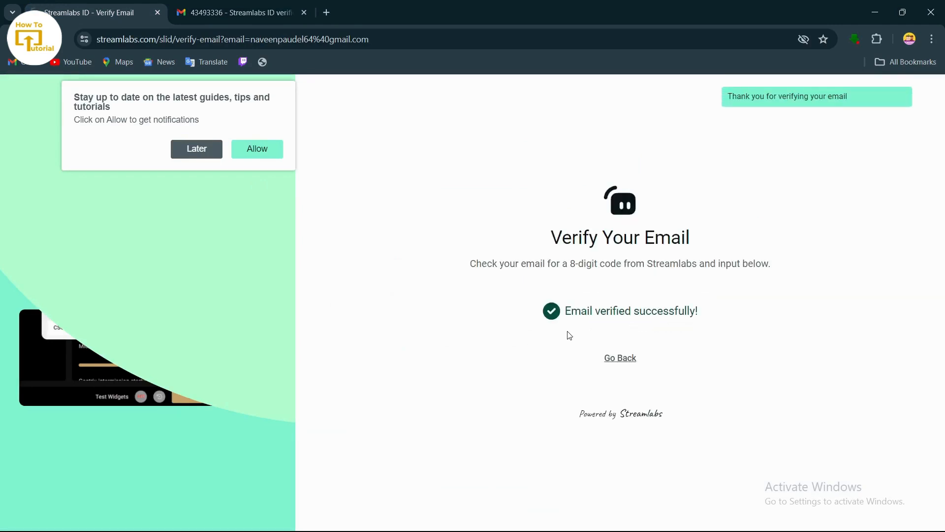
mouse_move(567, 333)
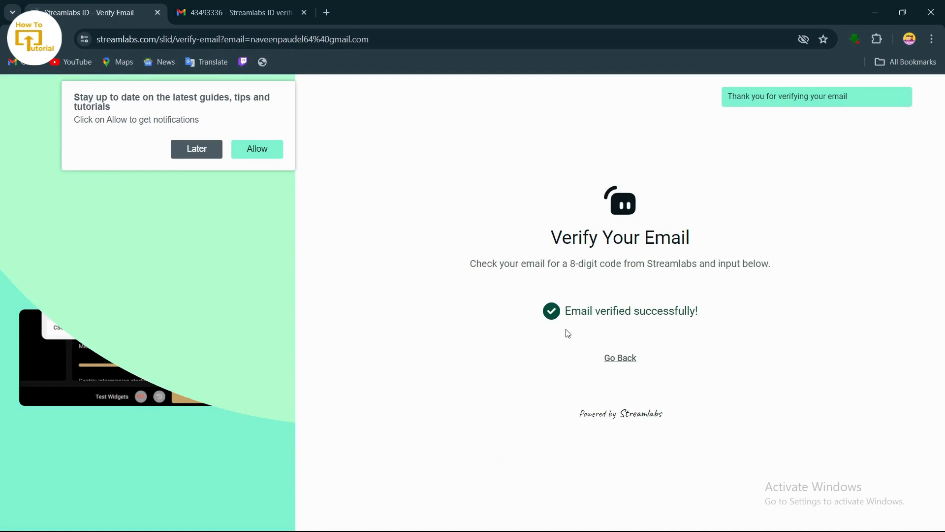
click(620, 357)
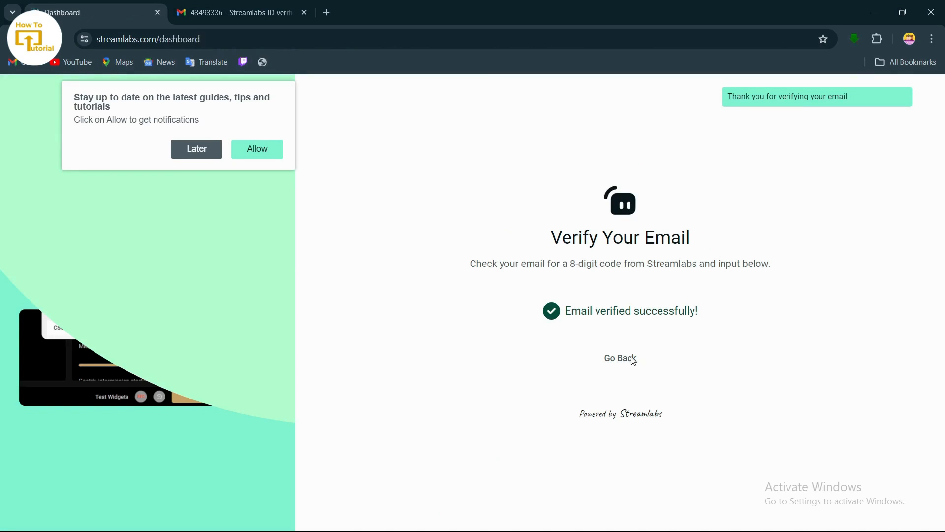
click(621, 358)
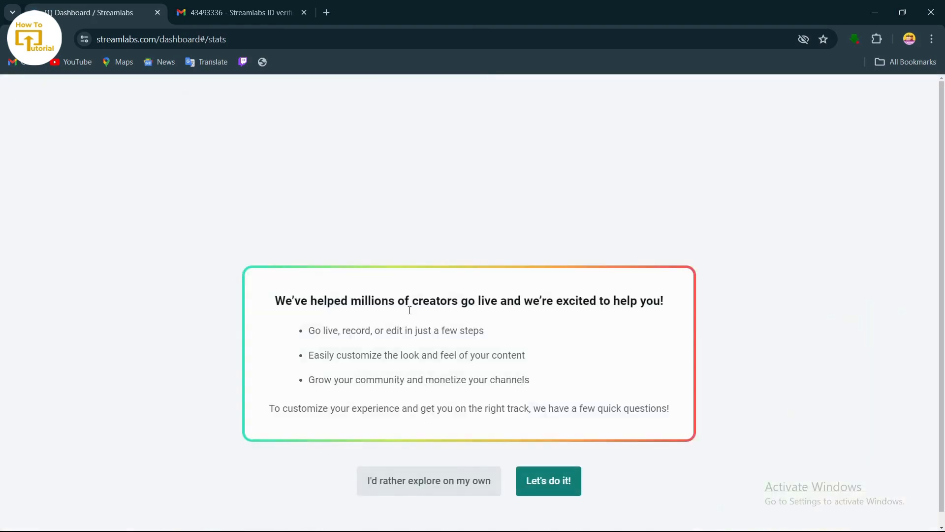
Answer onboarding with Apex Legends as the game and choose Connect more later for channels
click(549, 481)
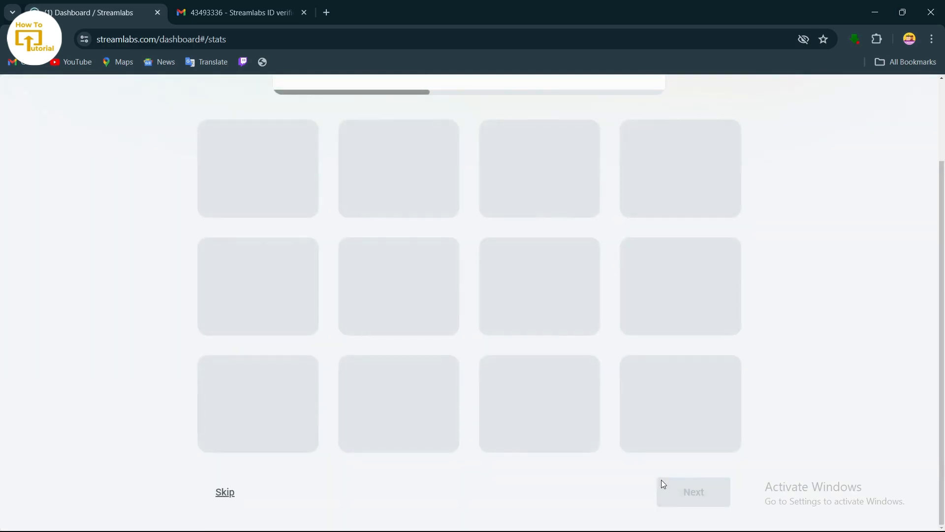
click(258, 168)
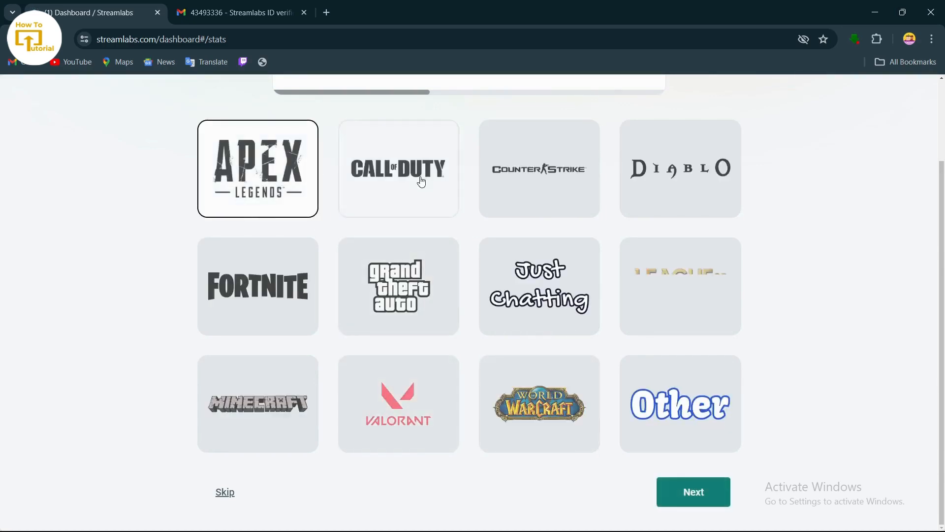
click(693, 491)
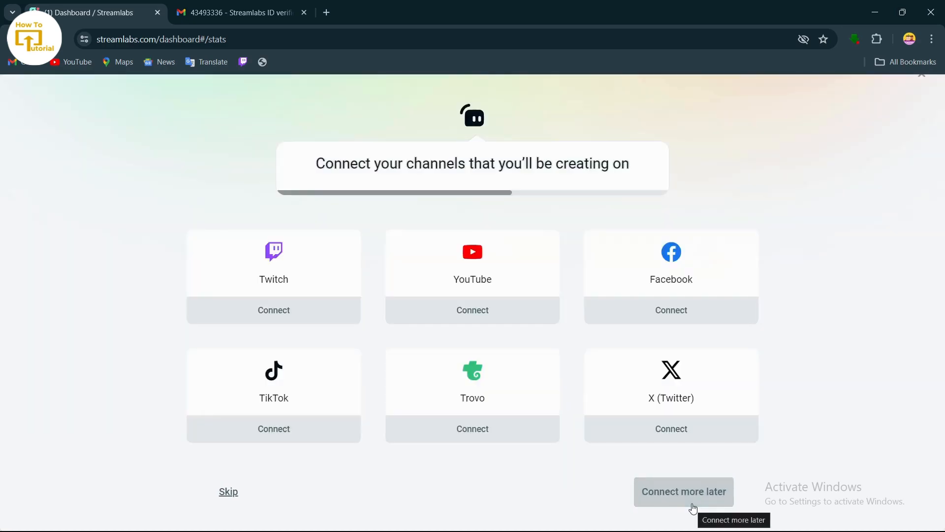
click(683, 492)
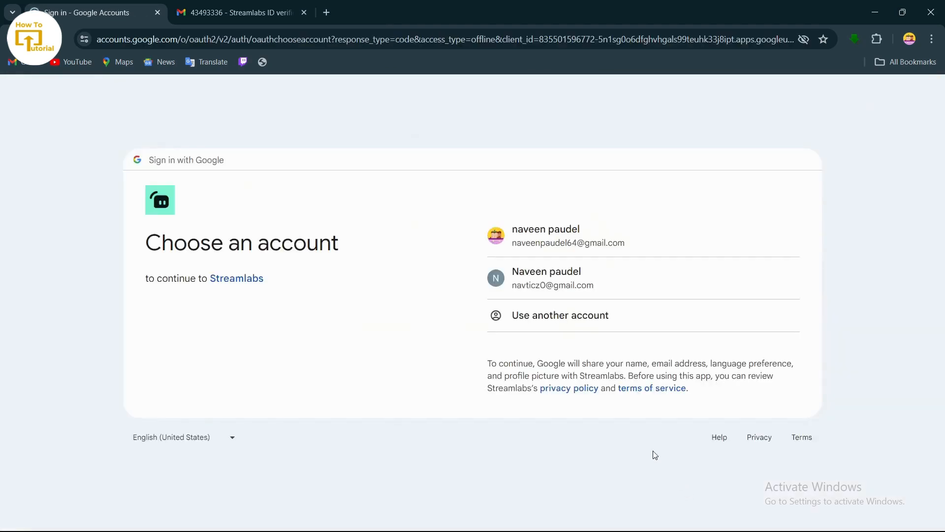
Choose the first Google account to continue signing in to Streamlabs
click(564, 236)
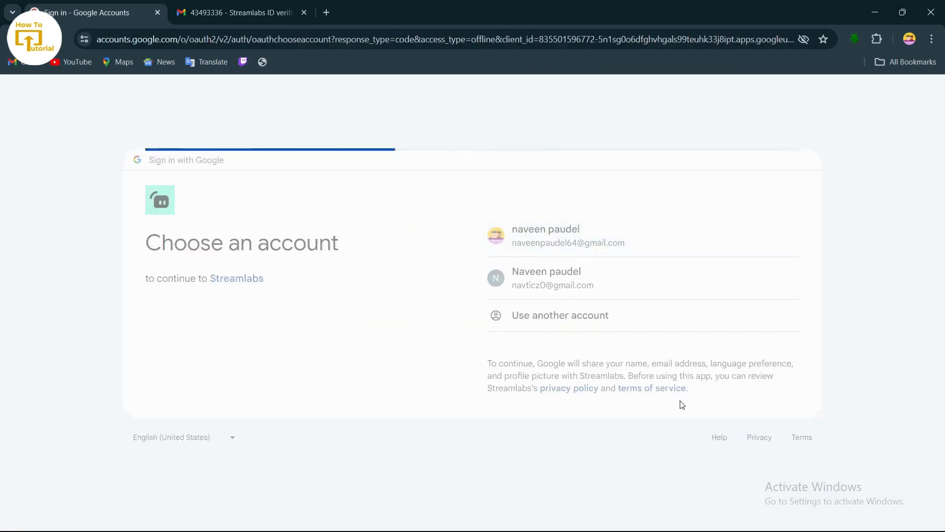
click(546, 236)
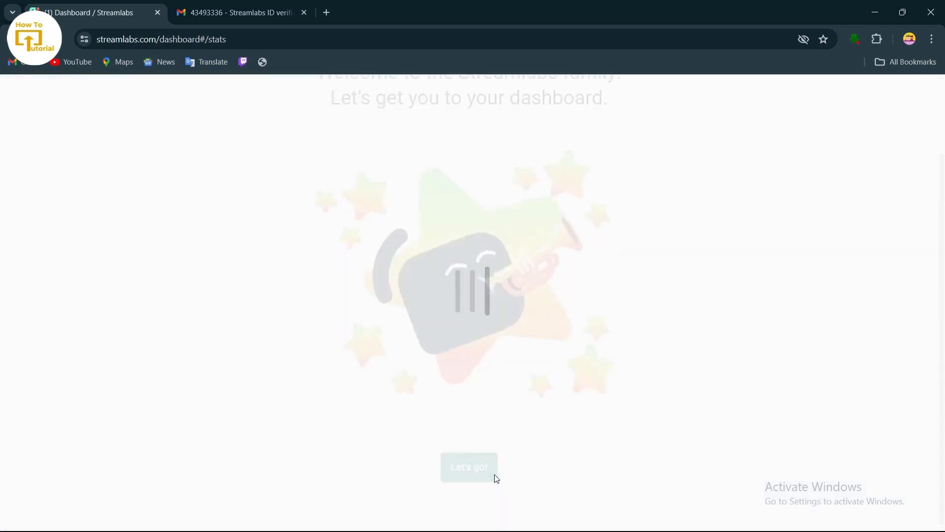
Enter the Dashboard via Let's go! and view the Get started checklist
click(468, 467)
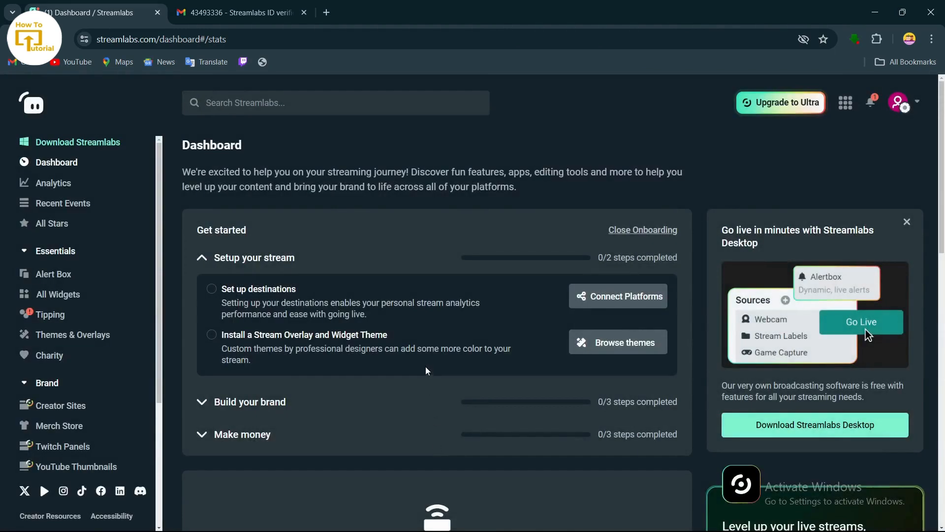
scroll(down, 3)
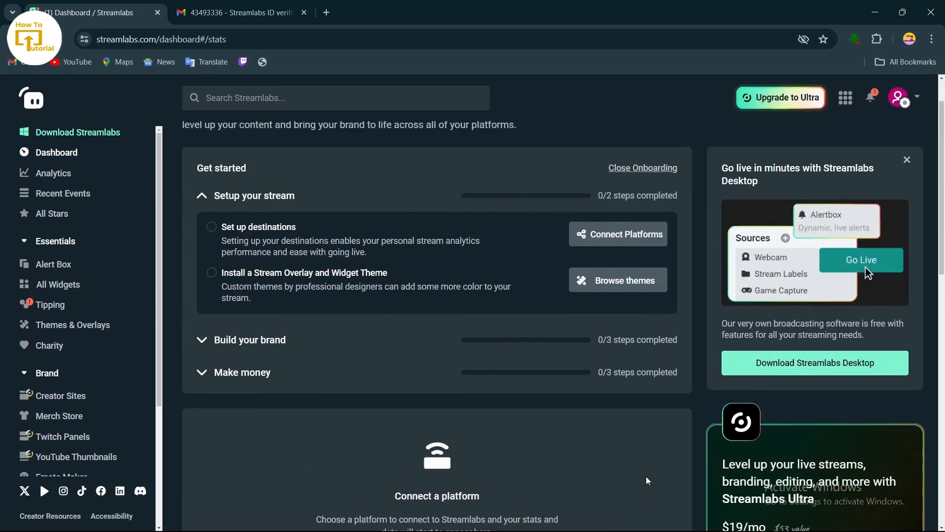
mouse_move(634, 461)
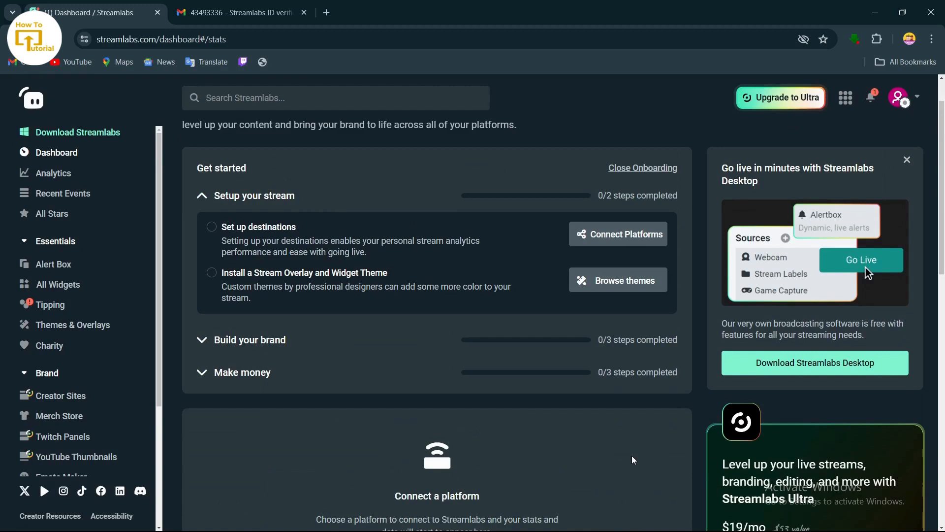
mouse_move(576, 447)
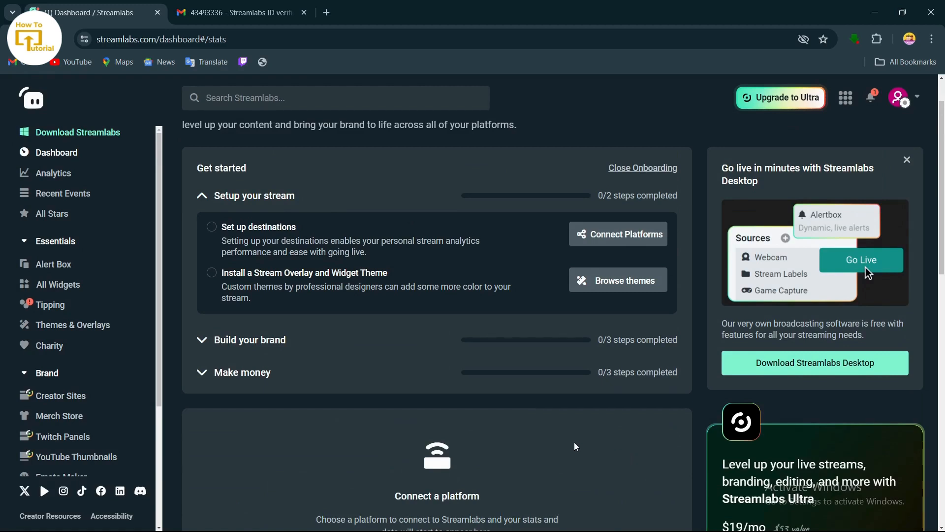